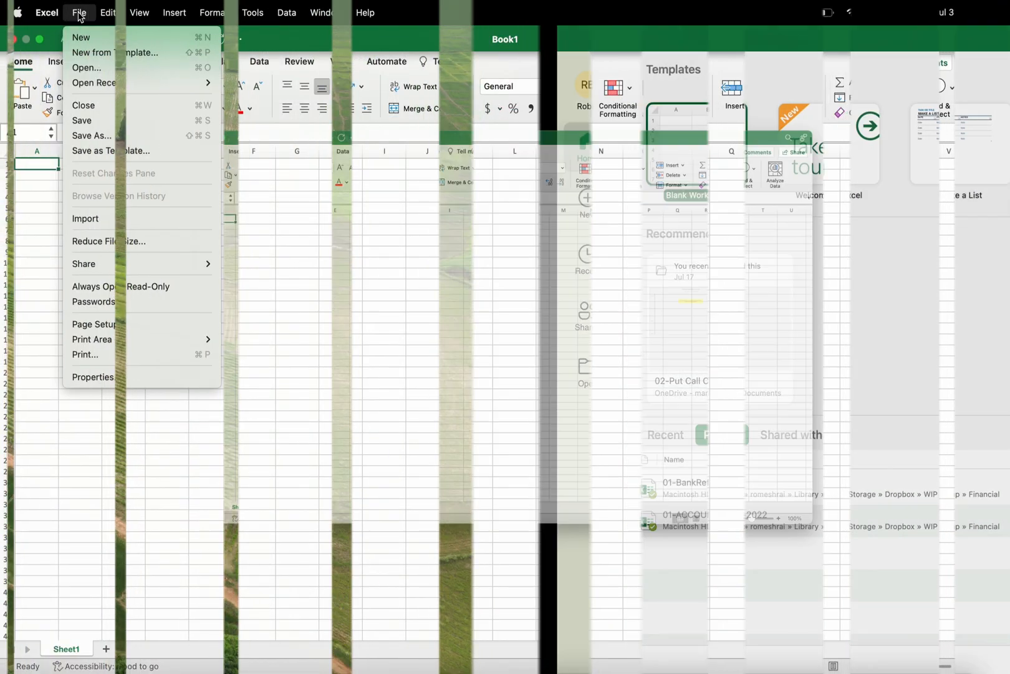
# - Check the installed Excel version in the About Microsoft Excel window
pyautogui.click(46, 13)
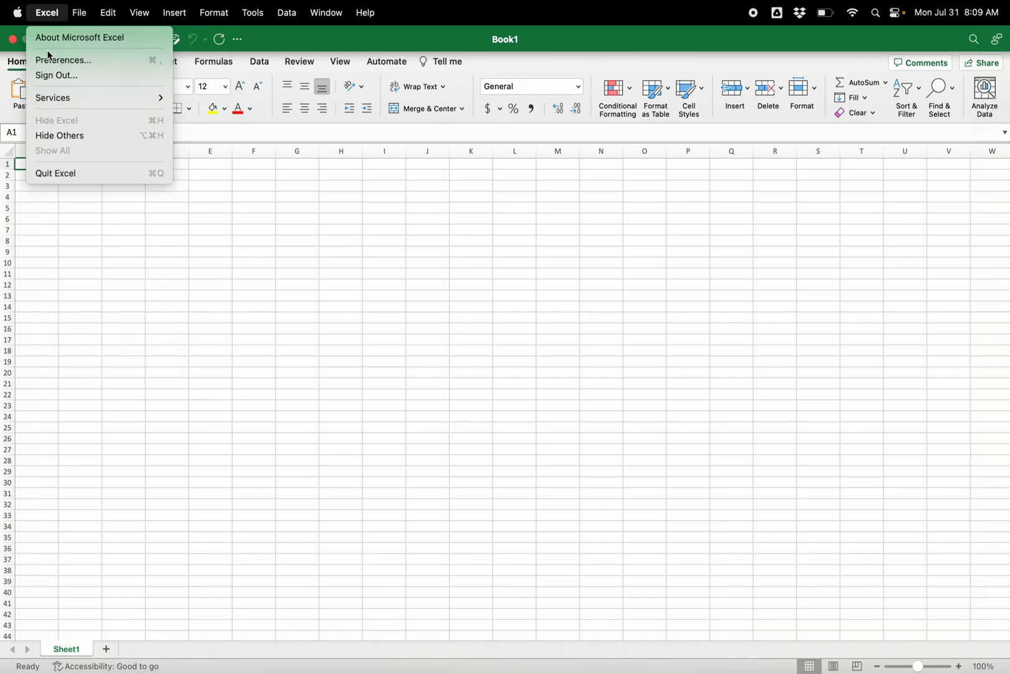
pyautogui.click(79, 36)
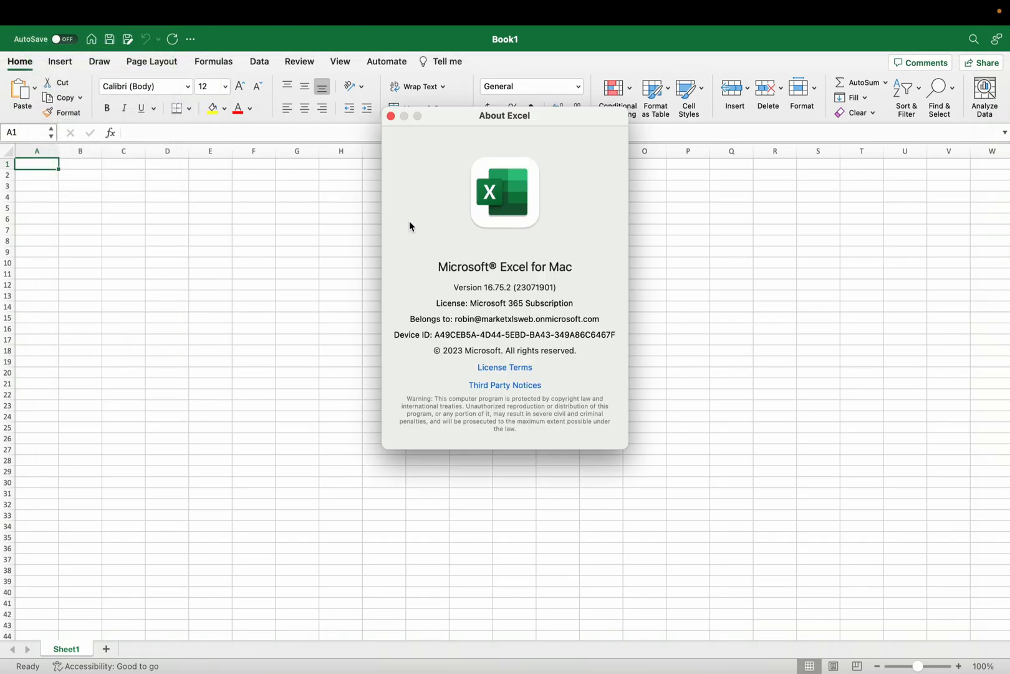
pyautogui.moveTo(348, 213)
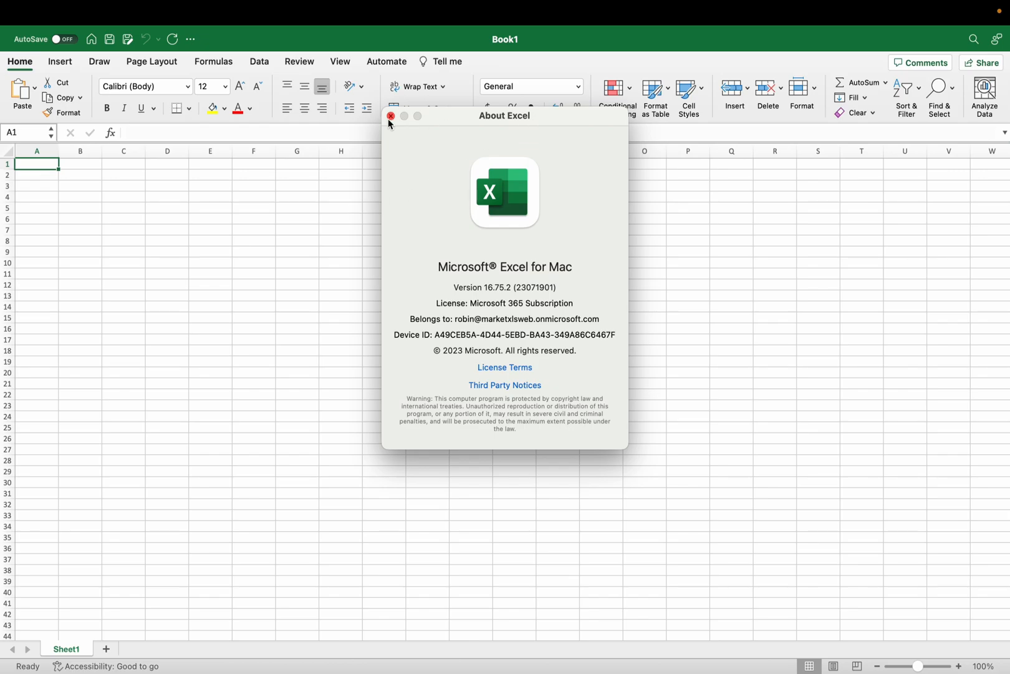
pyautogui.click(390, 116)
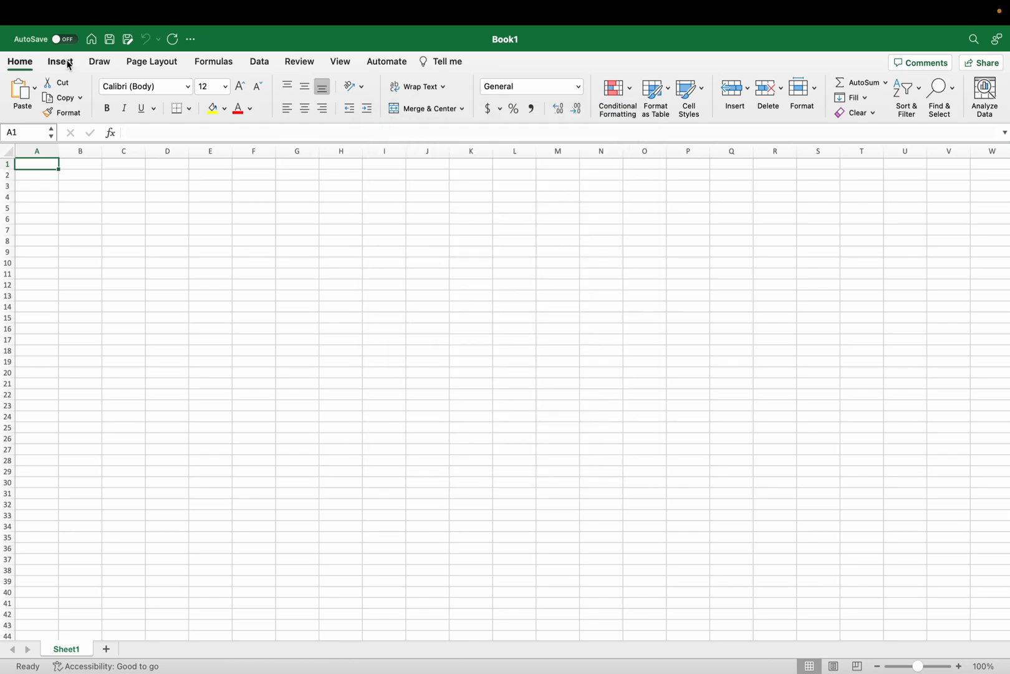
# - Find MarketXLS in the Office add-ins store, add MarketXLS Select 5 and accept its terms
pyautogui.click(59, 61)
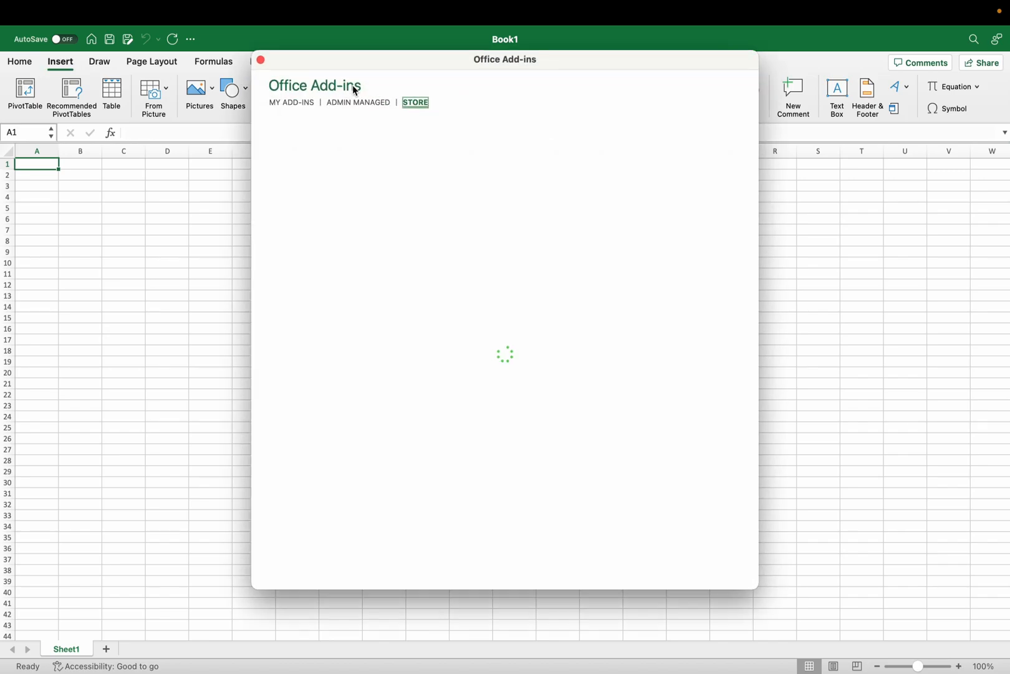
pyautogui.write('ma')
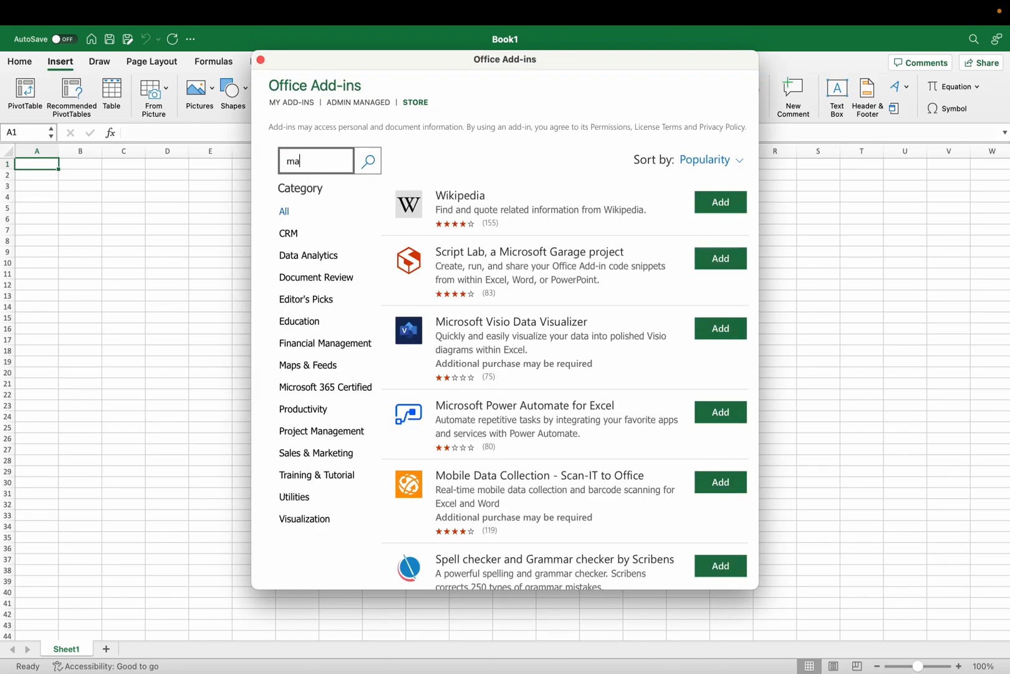
pyautogui.write('Marketers')
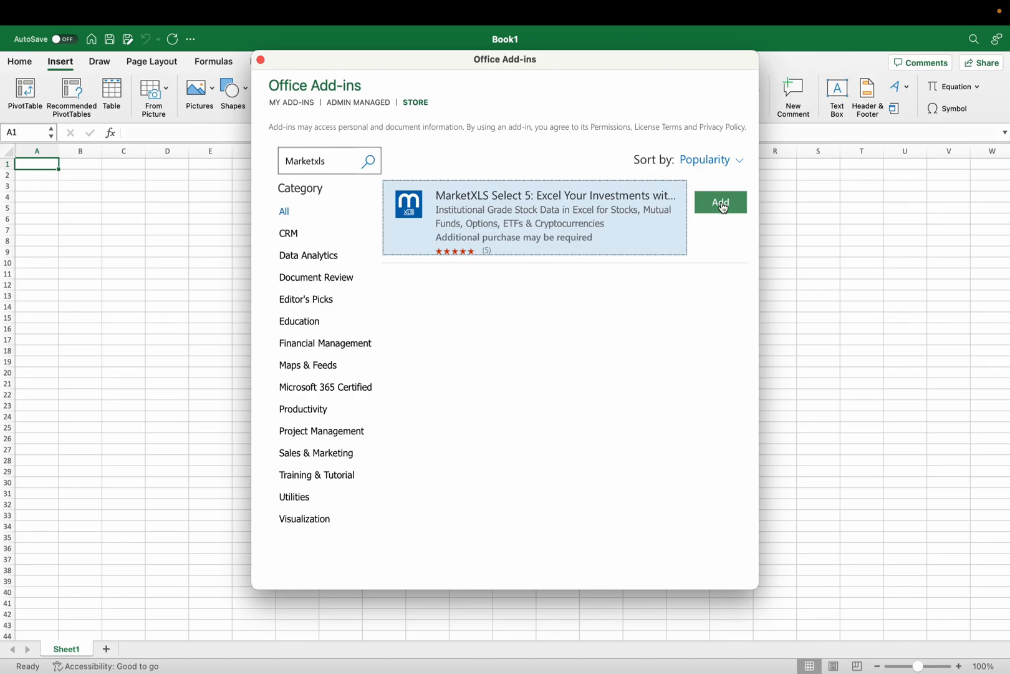
pyautogui.click(719, 202)
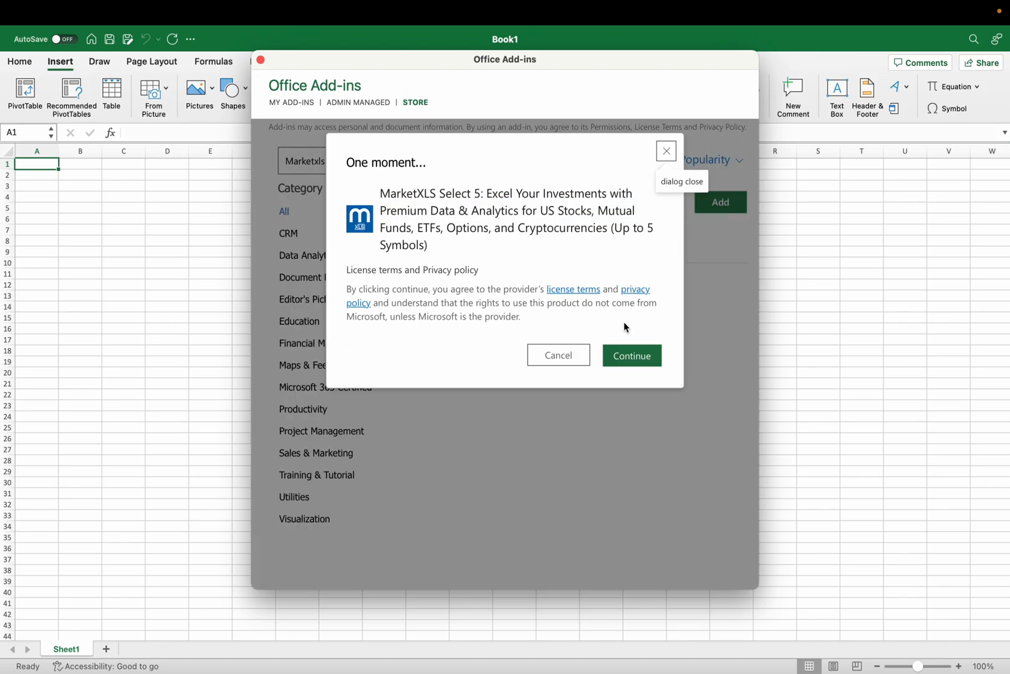
pyautogui.click(631, 355)
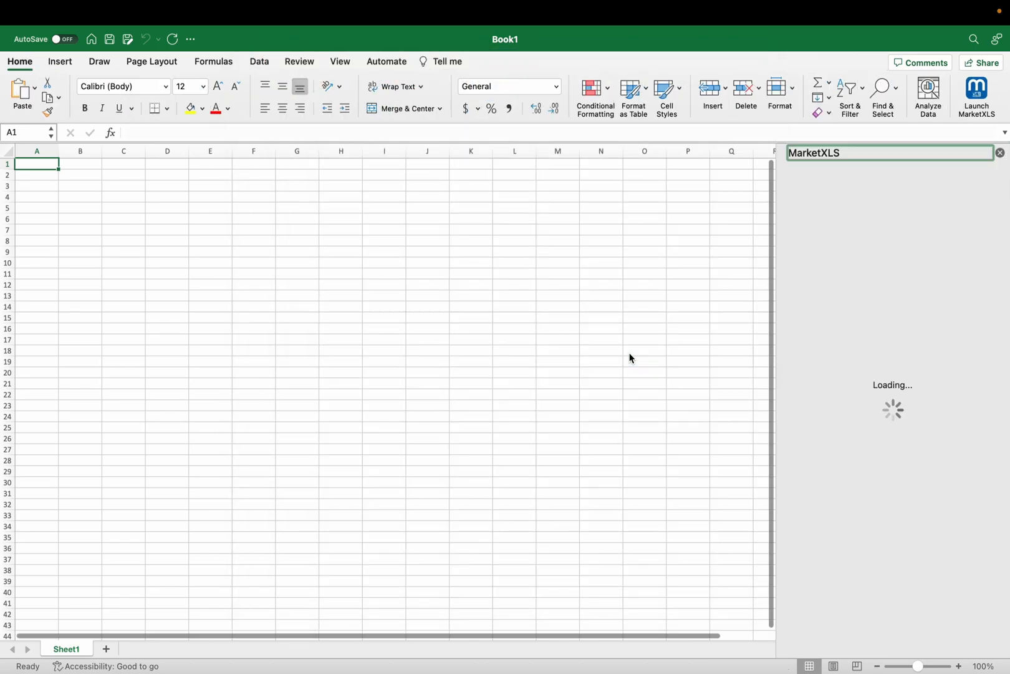
# - Trust MarketXLS so Stock Data loads, then inspect the =mxls last-price and one-year-return formulas
pyautogui.click(892, 300)
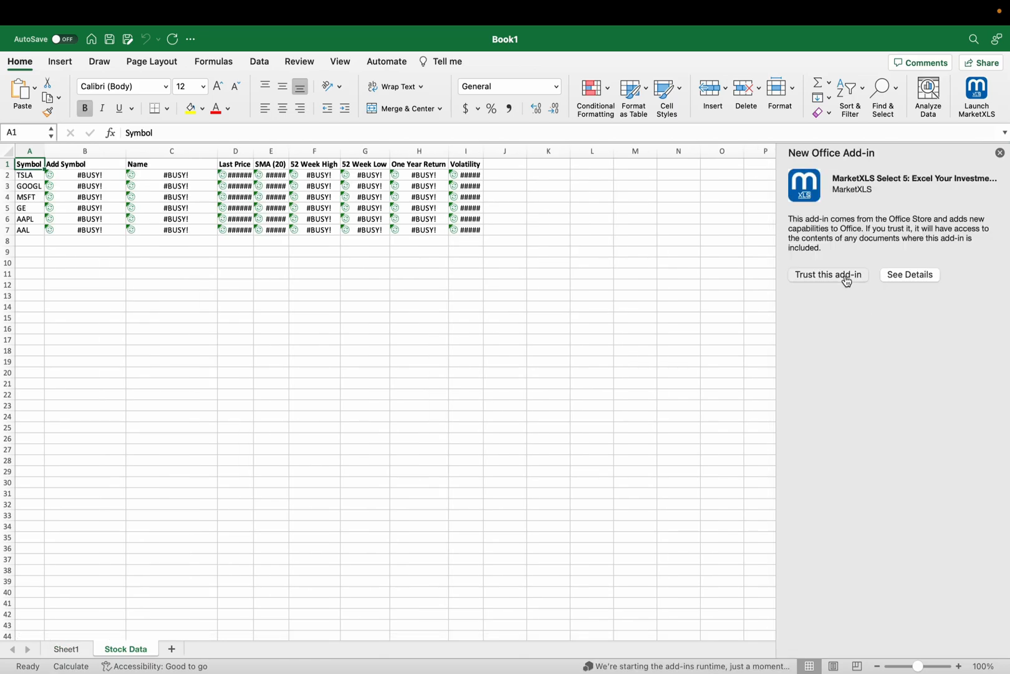
pyautogui.click(828, 274)
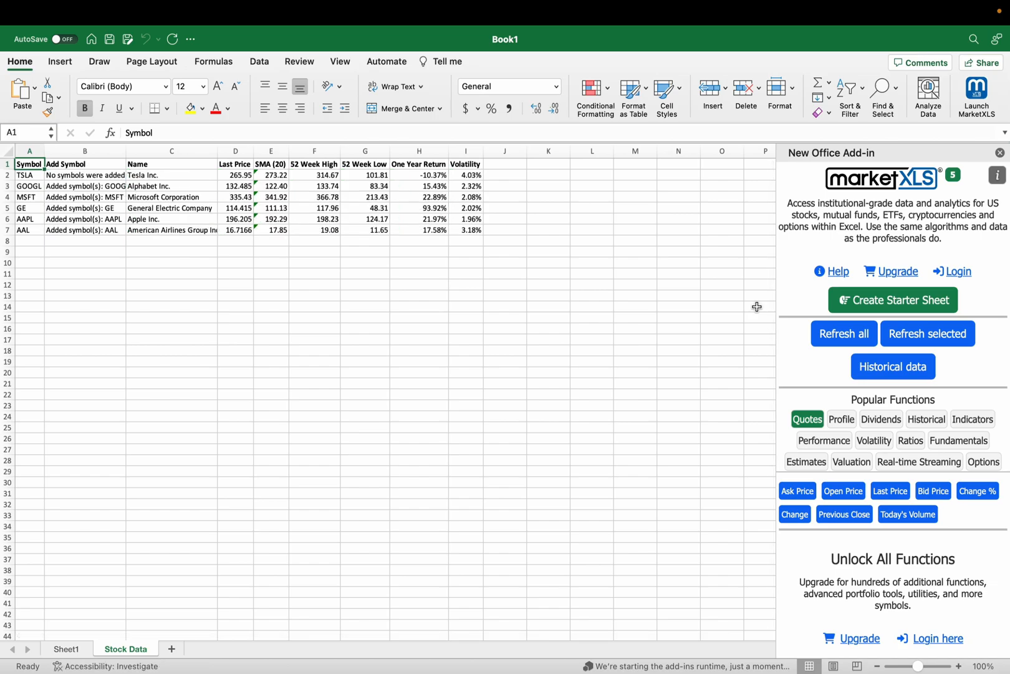
pyautogui.click(235, 175)
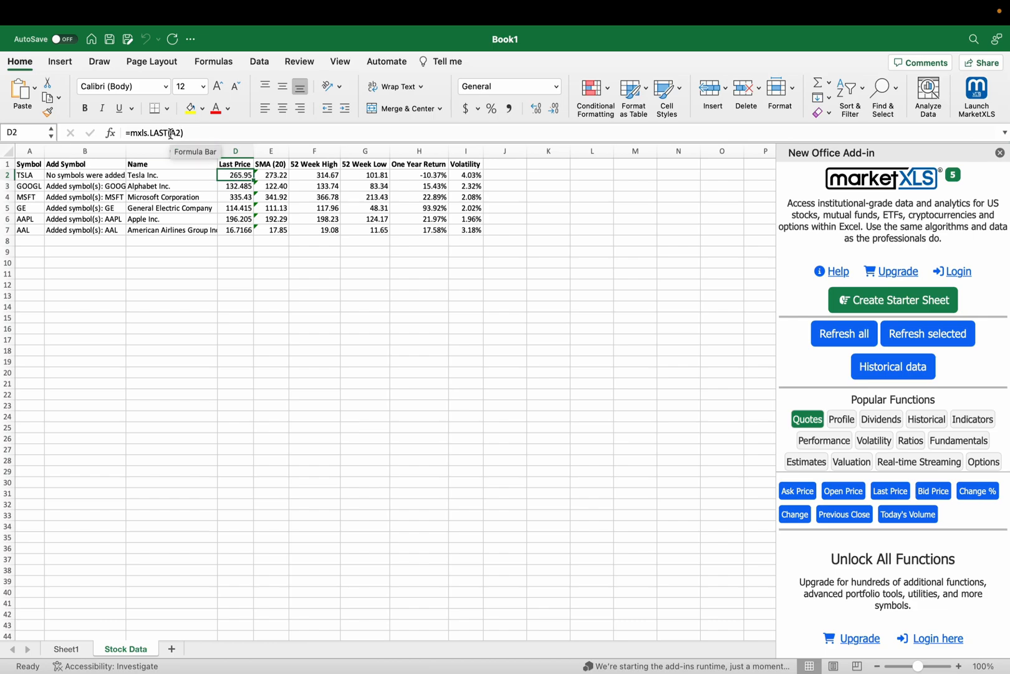
pyautogui.doubleClick(235, 175)
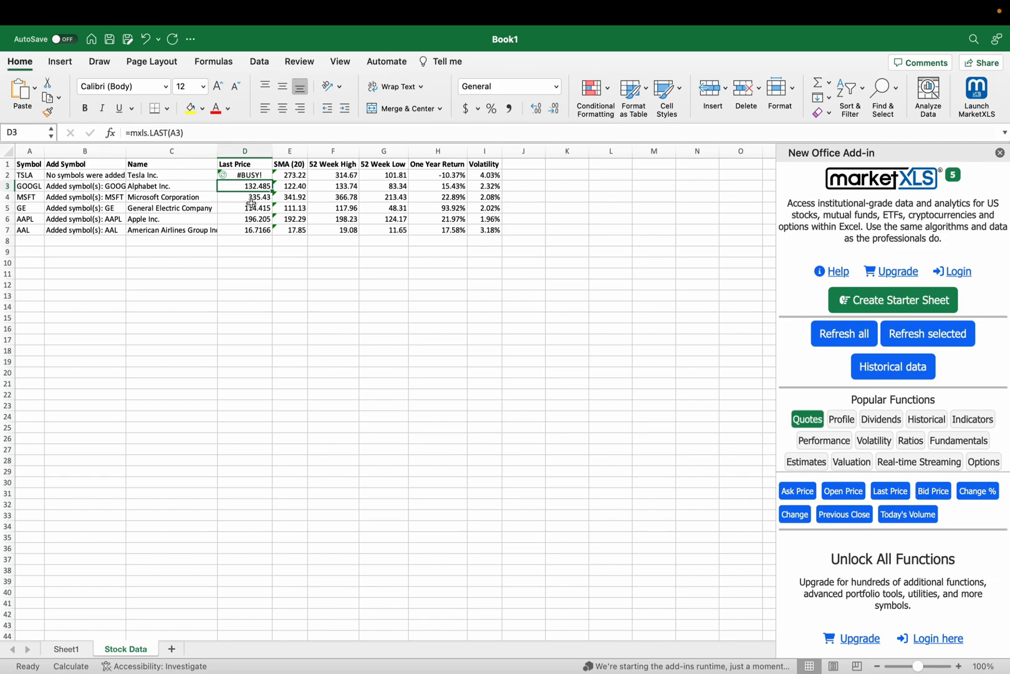
pyautogui.moveTo(249, 202)
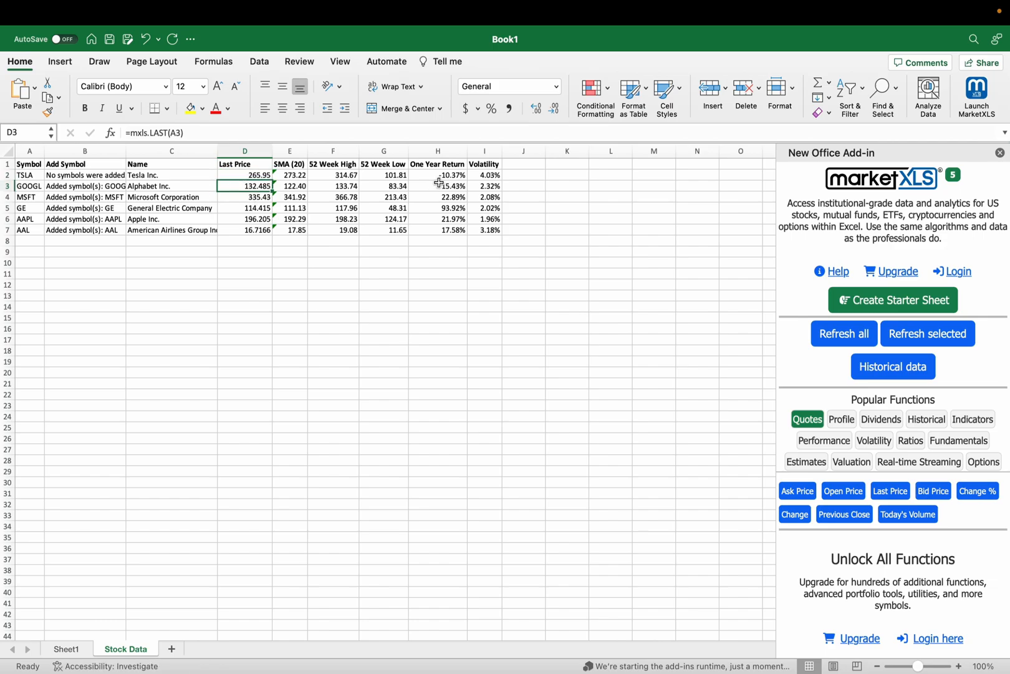
pyautogui.click(437, 175)
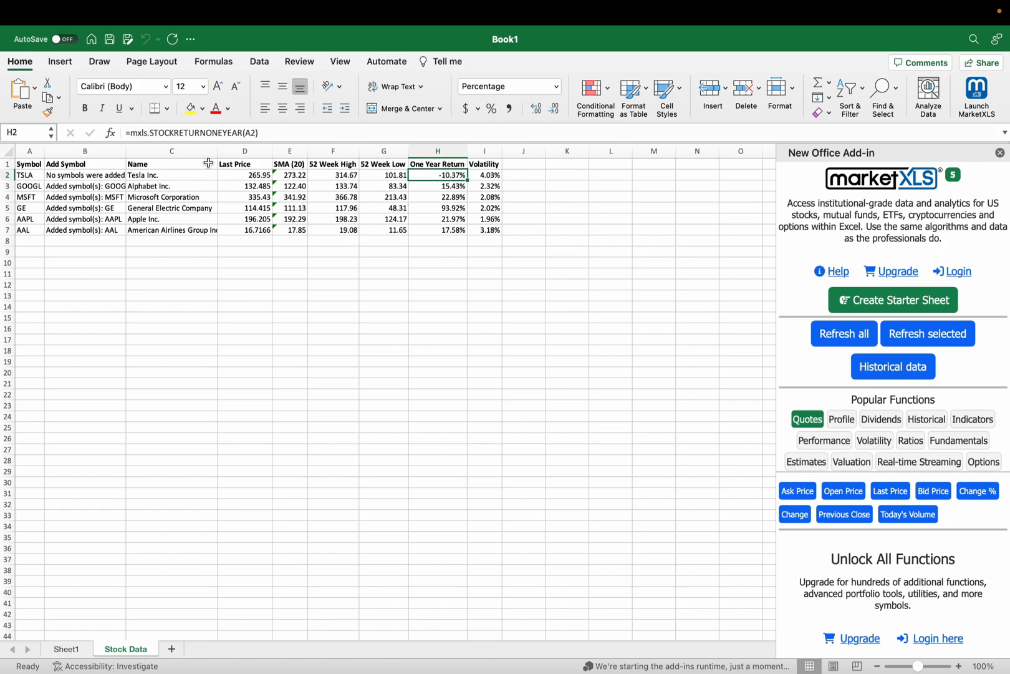
pyautogui.scroll(-3)
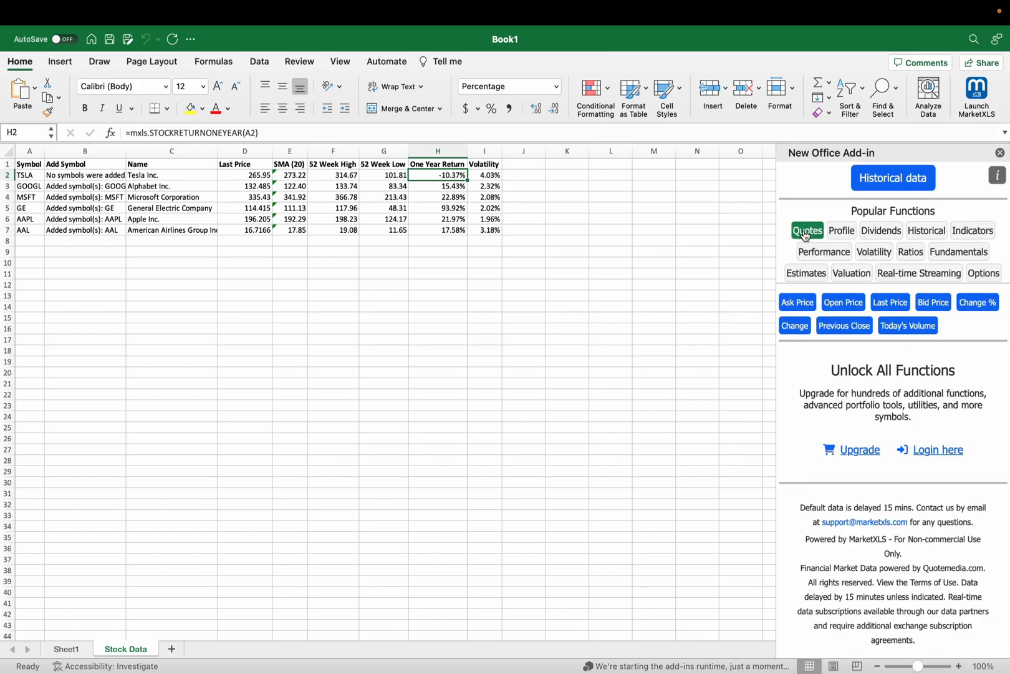
# - Browse the MarketXLS function categories from company profile through streaming and options
pyautogui.click(842, 230)
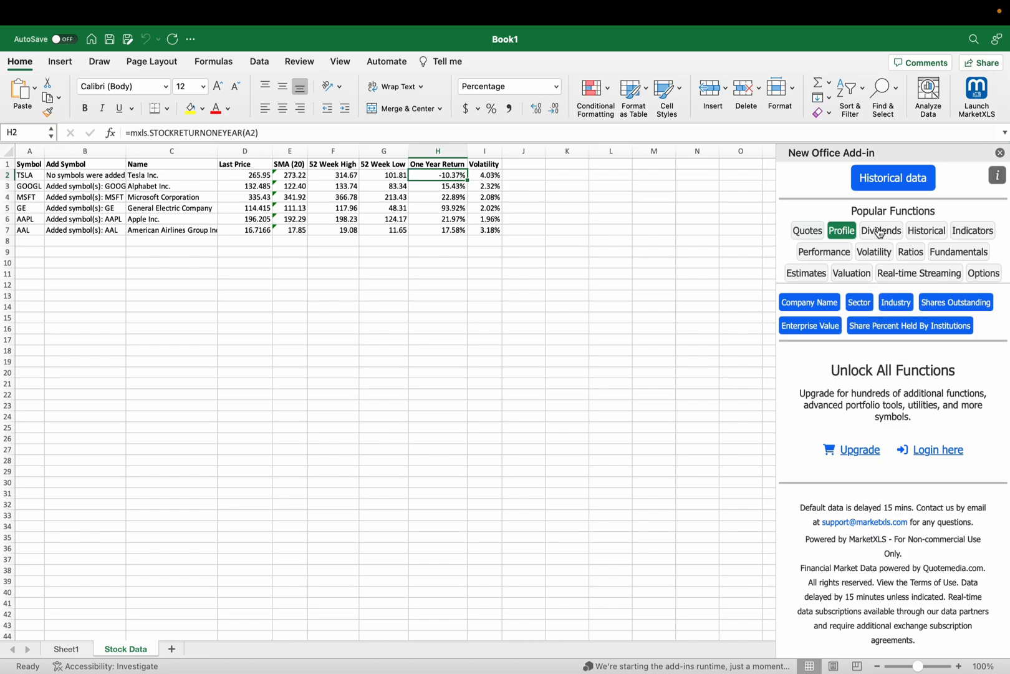
pyautogui.click(880, 230)
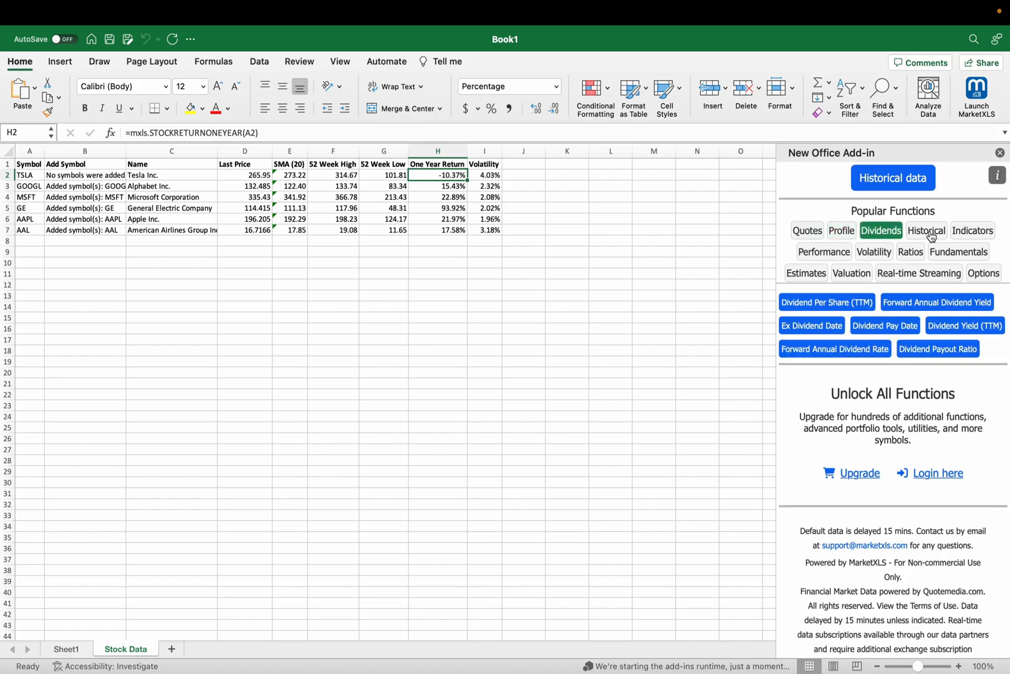
pyautogui.click(926, 230)
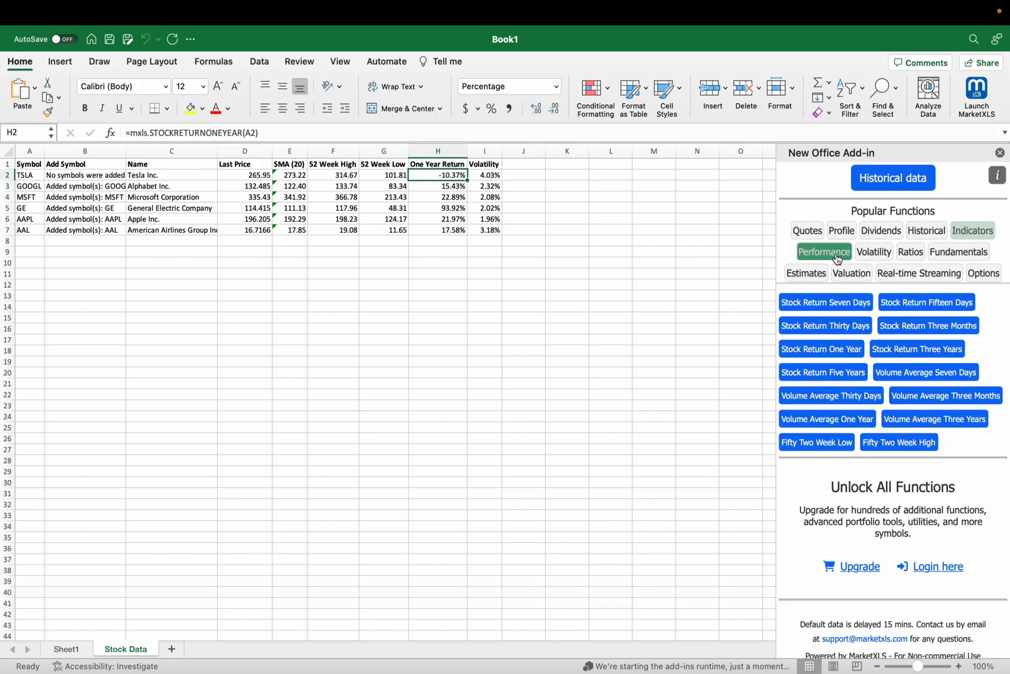
pyautogui.click(873, 252)
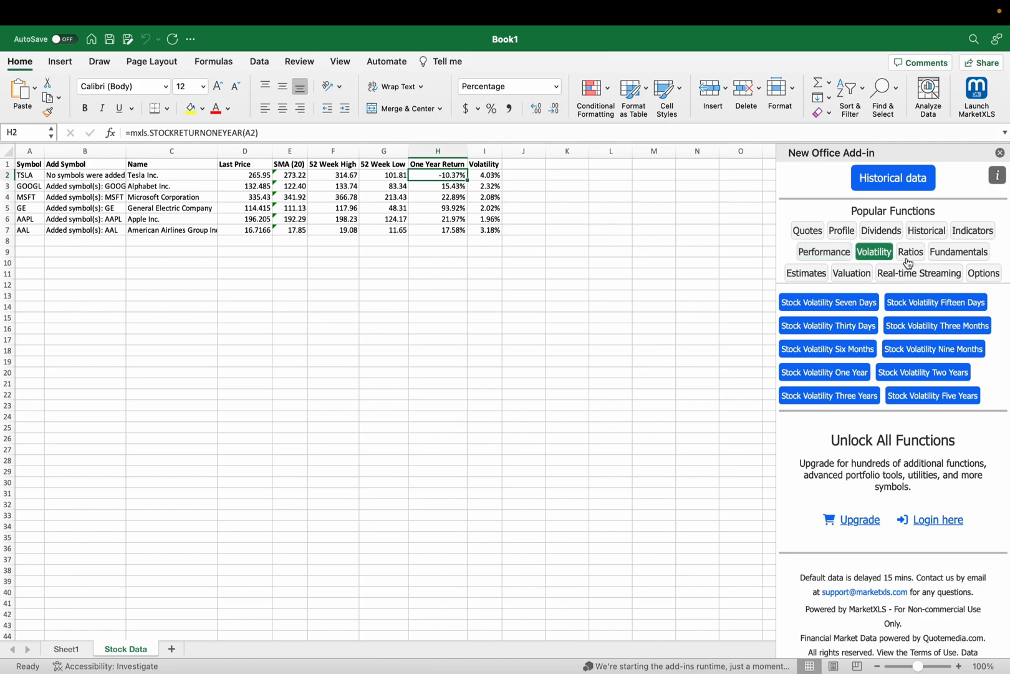
pyautogui.click(910, 252)
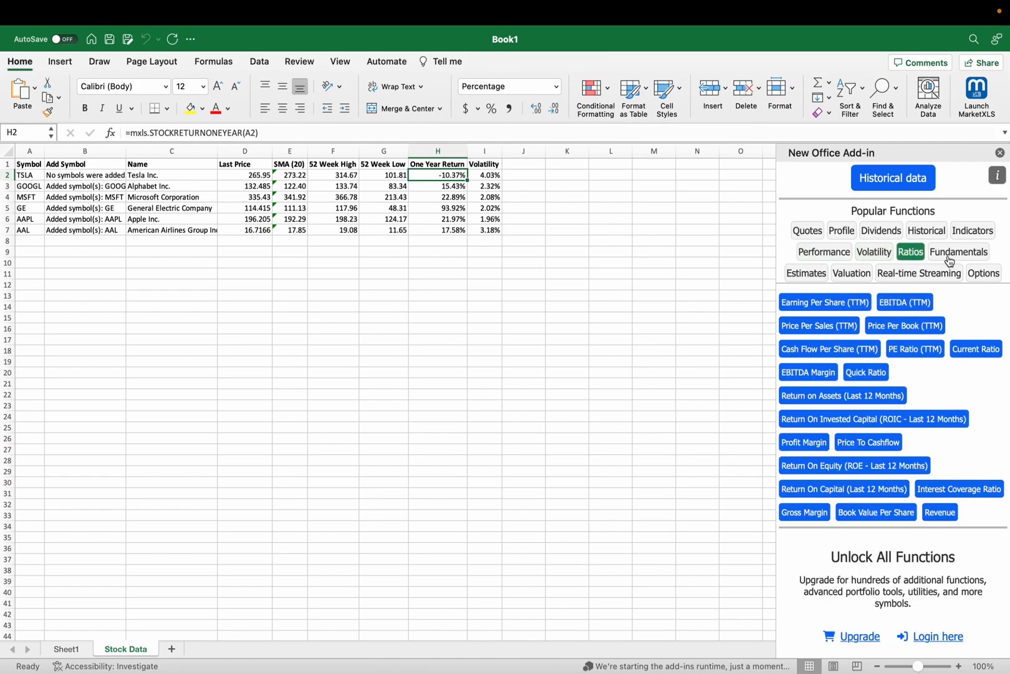
pyautogui.click(958, 252)
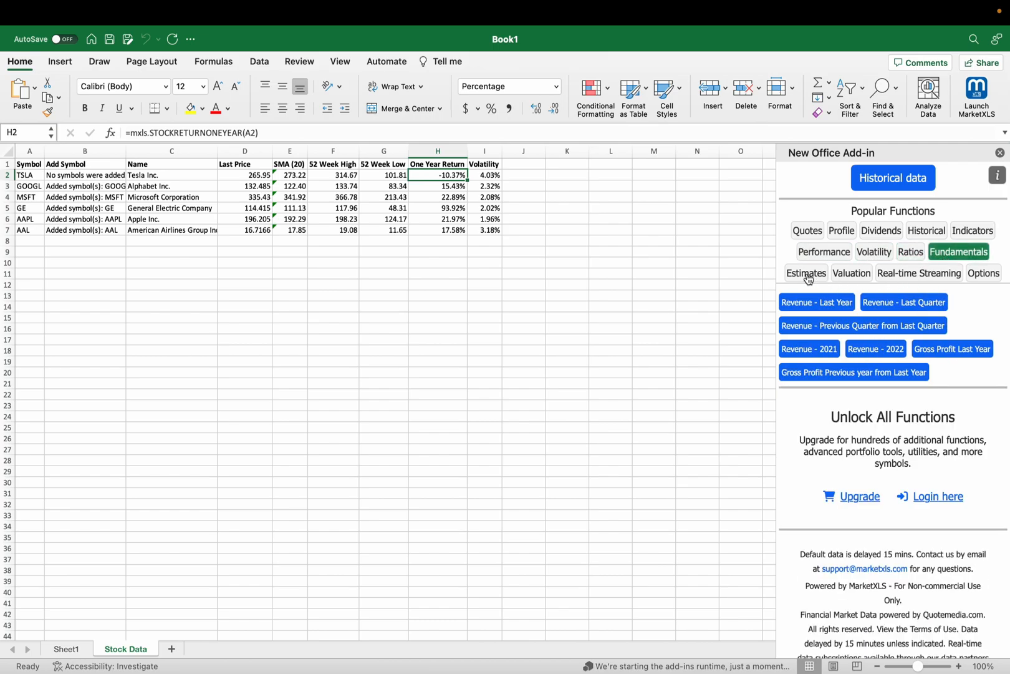
pyautogui.click(850, 273)
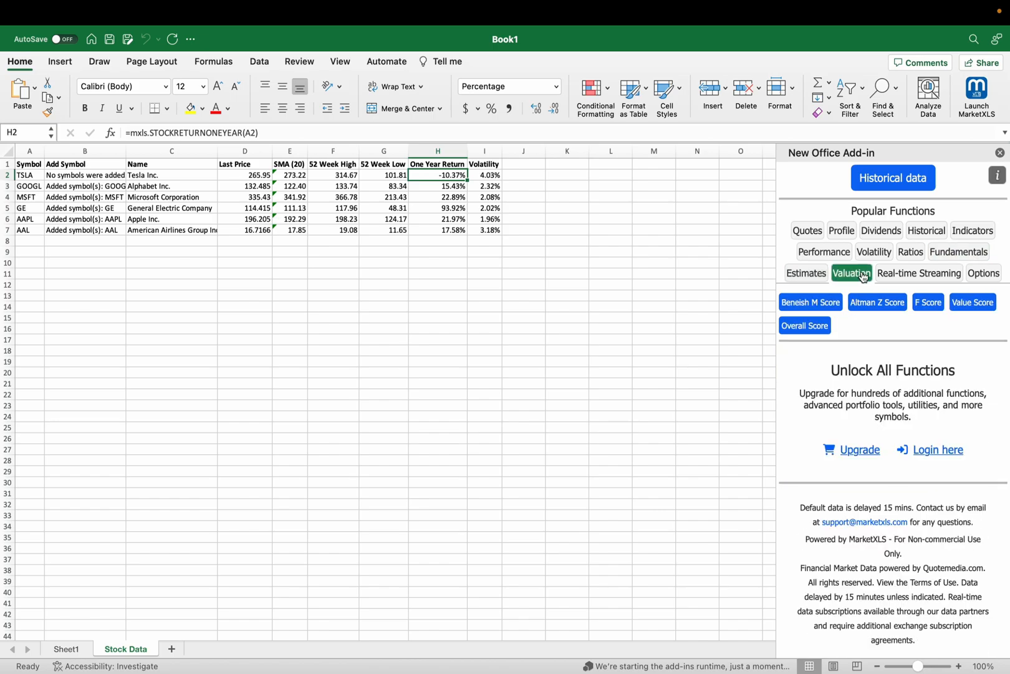
pyautogui.click(918, 274)
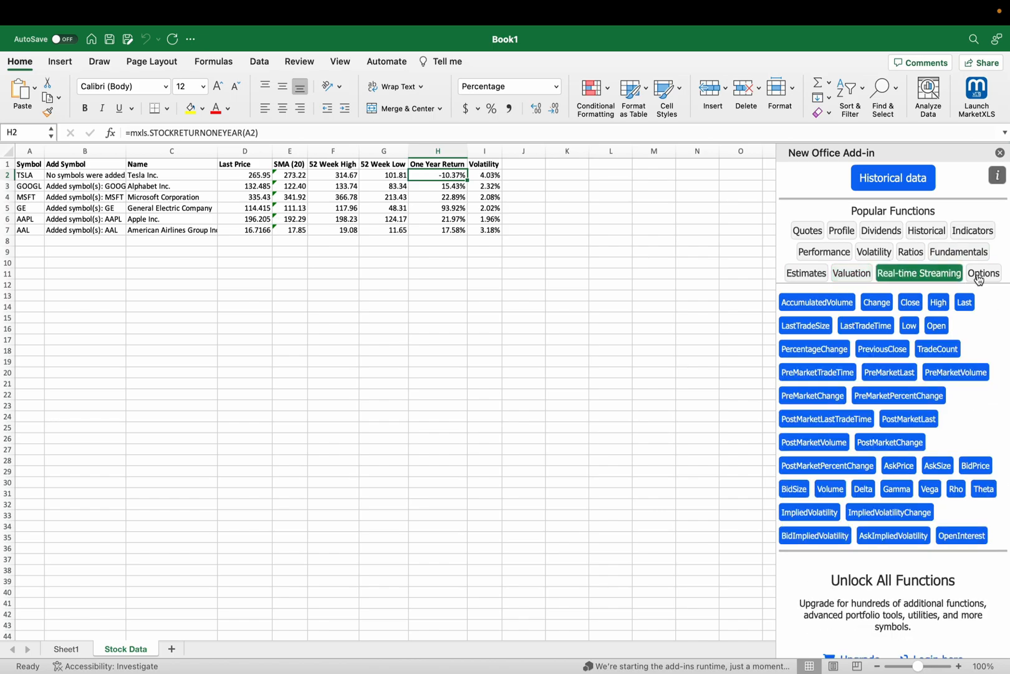
pyautogui.click(983, 273)
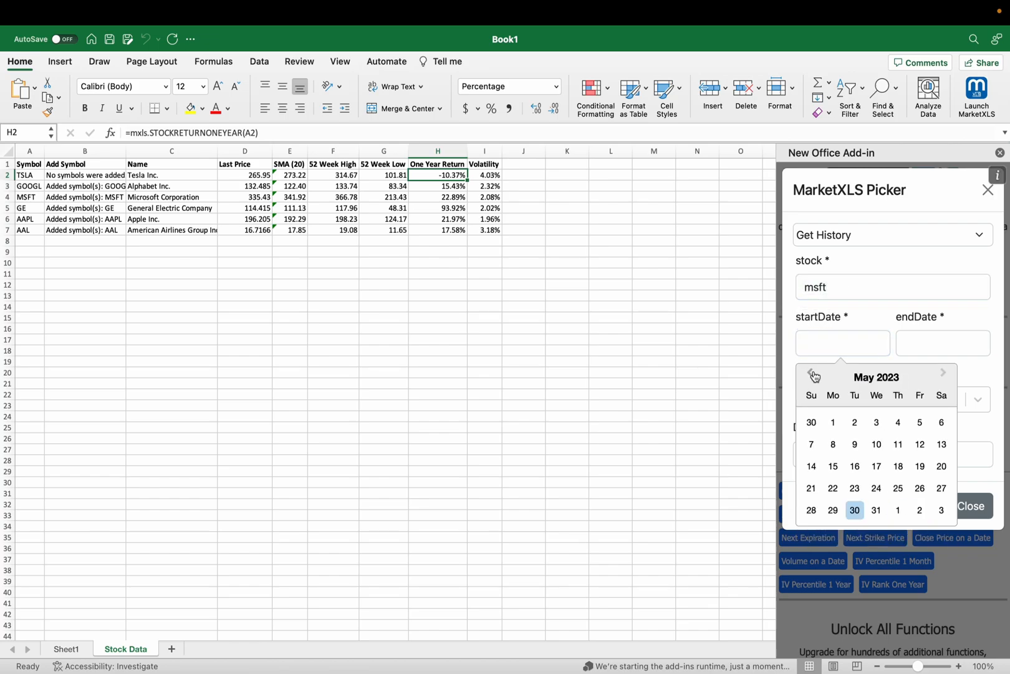
# - Request daily MSFT price history from 2023-03-01 to 2023-07-27 onto a new sheet
pyautogui.click(891, 399)
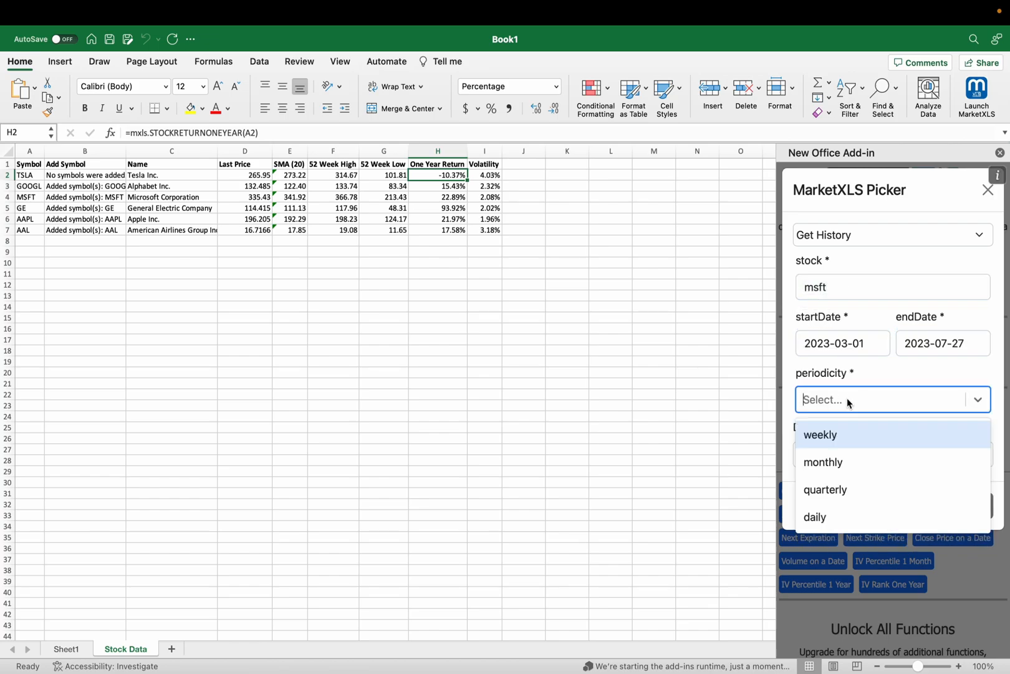
pyautogui.click(815, 516)
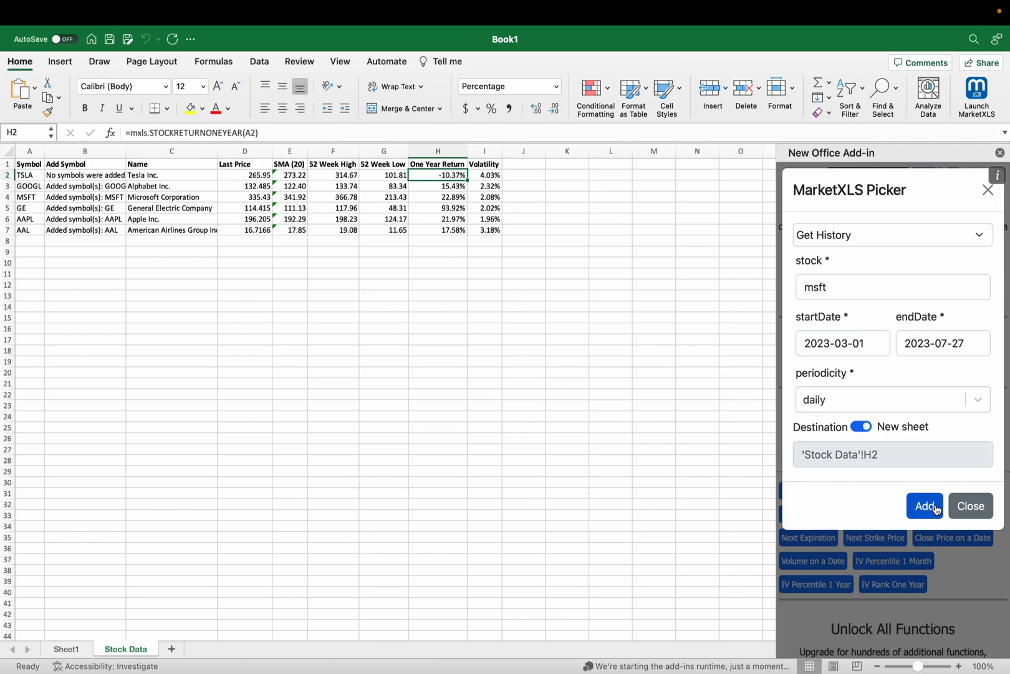
pyautogui.click(924, 505)
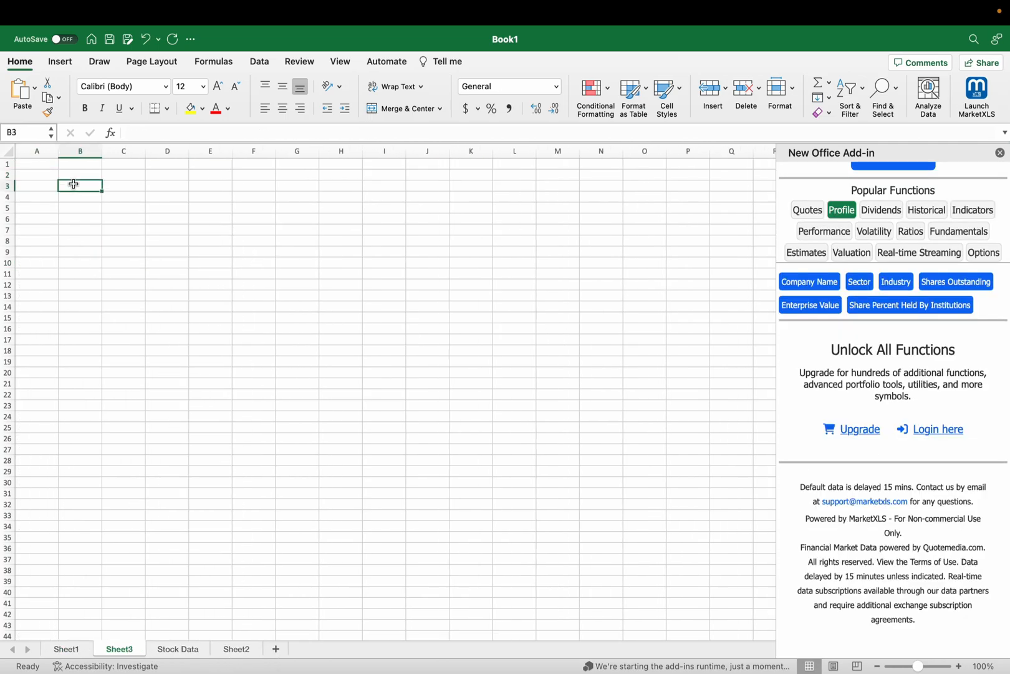
# - Label the sheet and pull TSLA's last price 266.79 and company name Tesla Inc. with MarketXLS
pyautogui.write('NOW LETS GET SOME FUNCTIONS AND DATA INTO EXCEL')
pyautogui.click(80, 230)
pyautogui.write('STOCK')
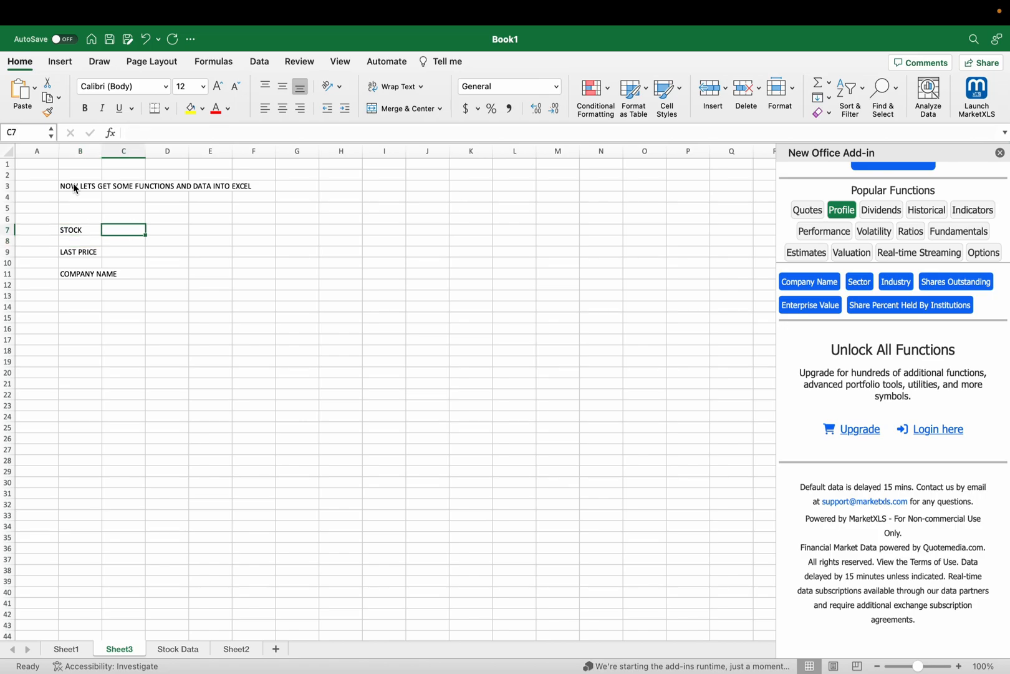
pyautogui.write('MSFT')
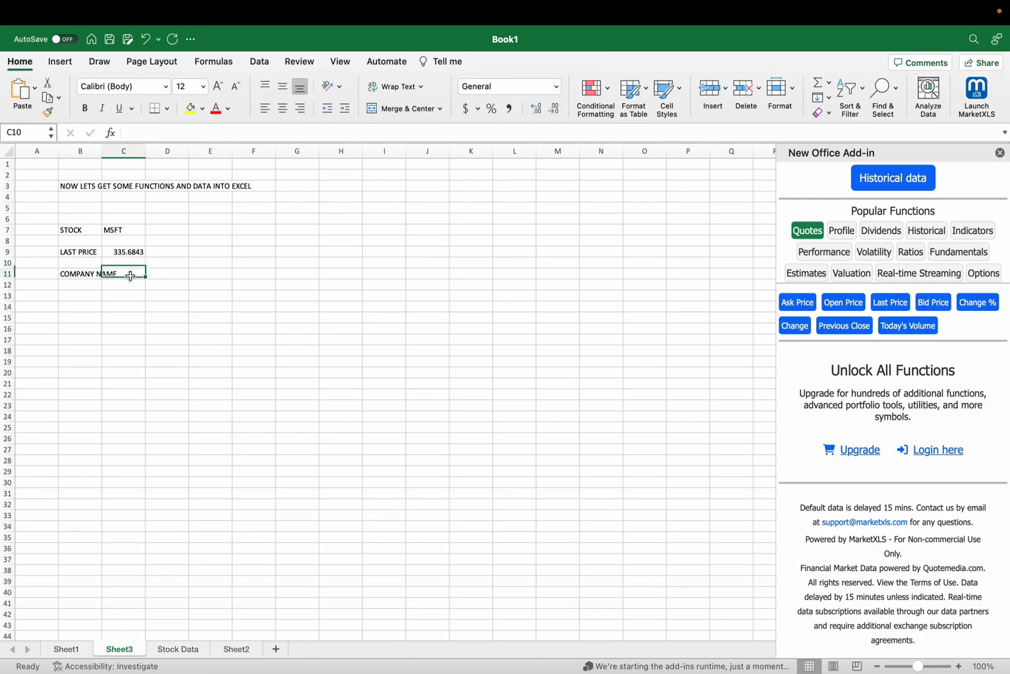
pyautogui.click(842, 229)
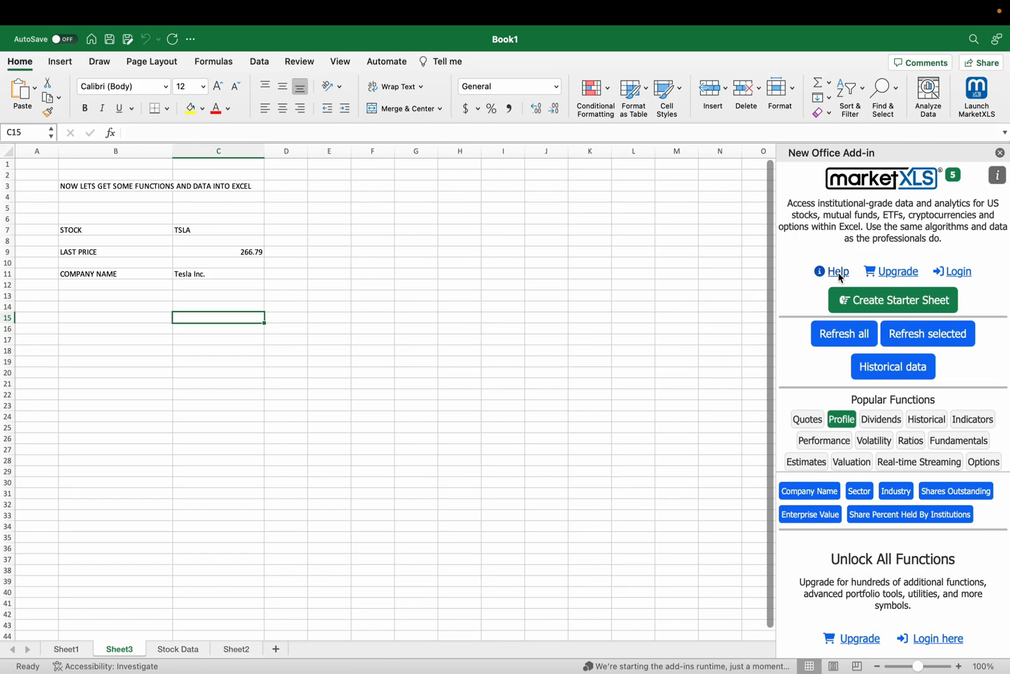
pyautogui.click(840, 271)
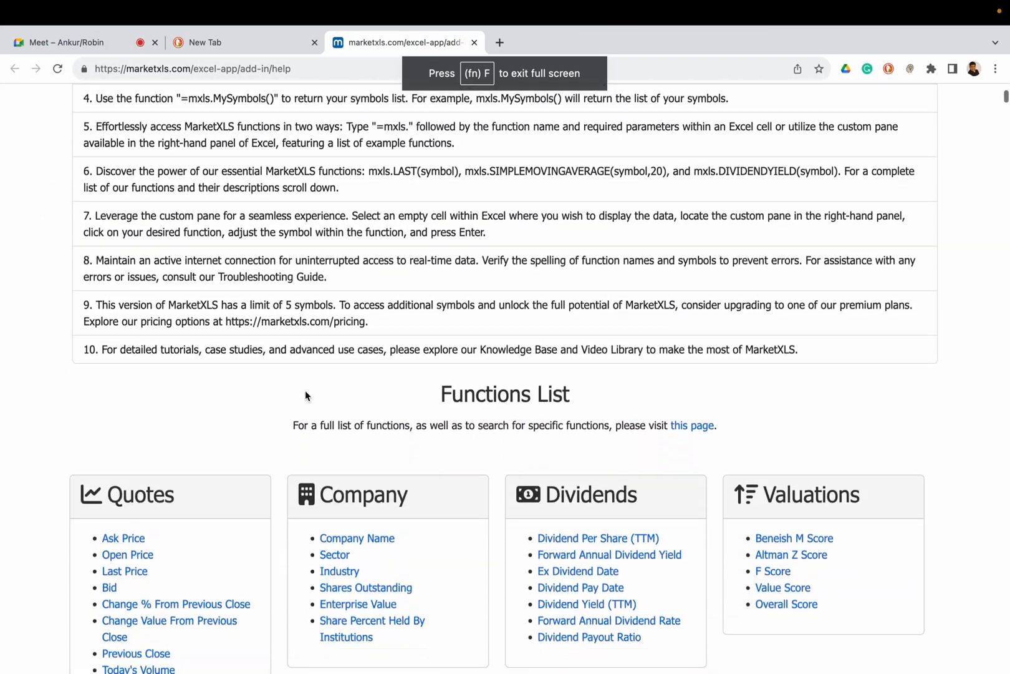
# - Scroll the MarketXLS help page to its Functions List and return to the workbook
pyautogui.scroll(-3)
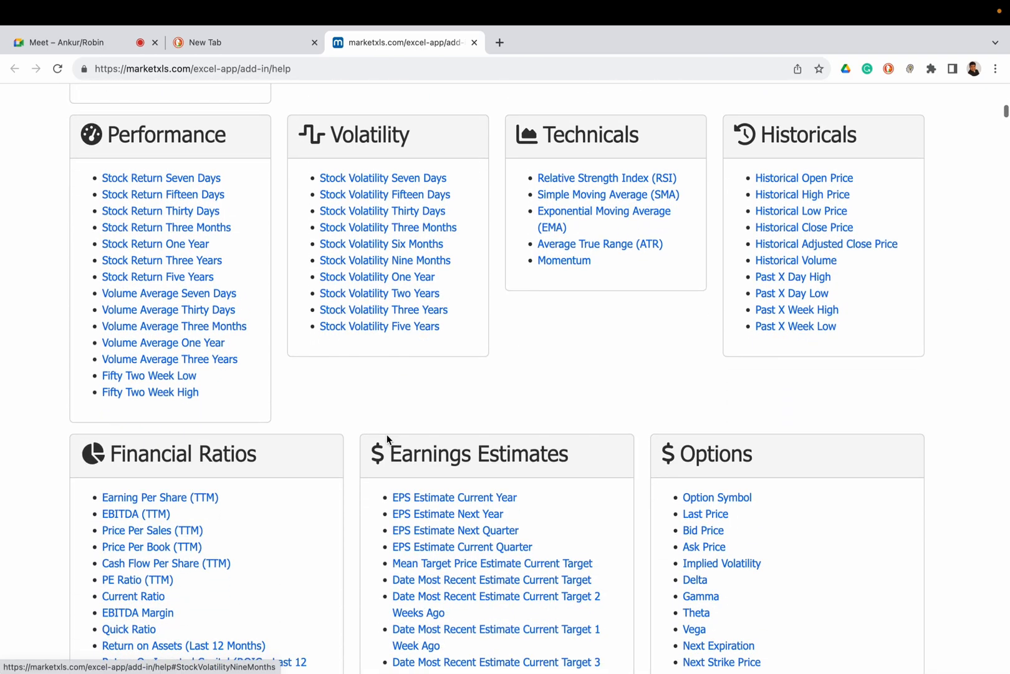
pyautogui.scroll(3)
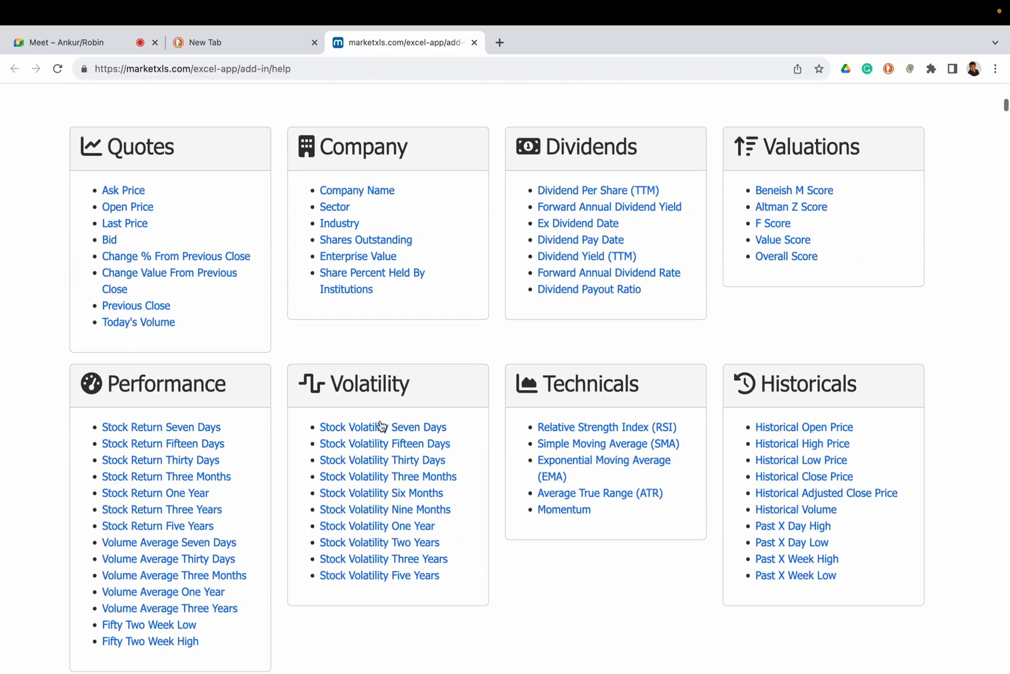
pyautogui.click(365, 239)
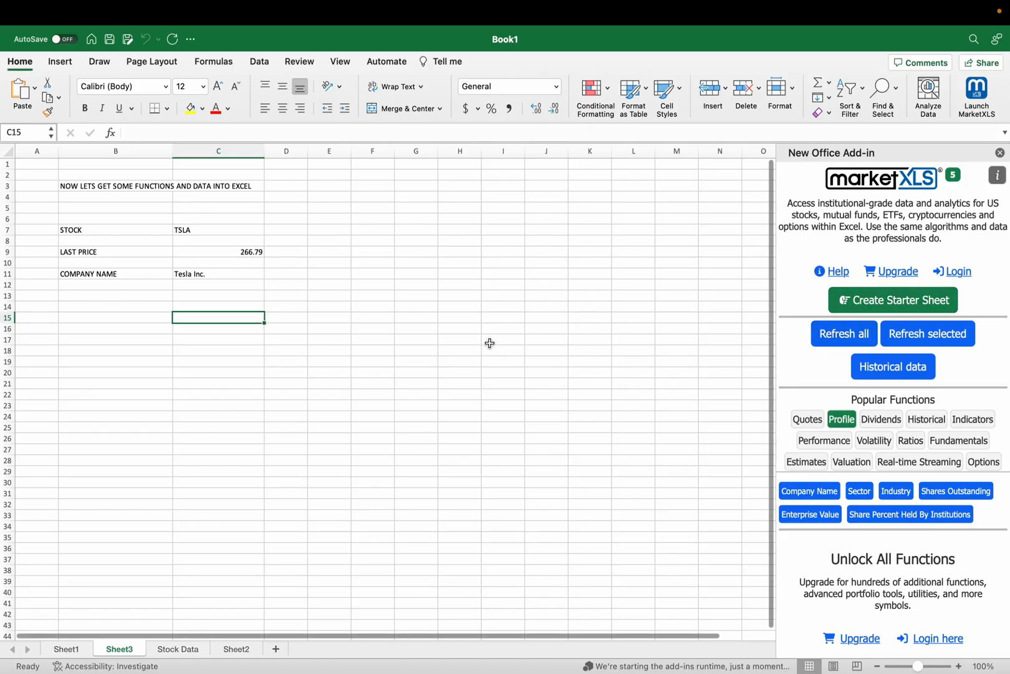
pyautogui.moveTo(244, 264)
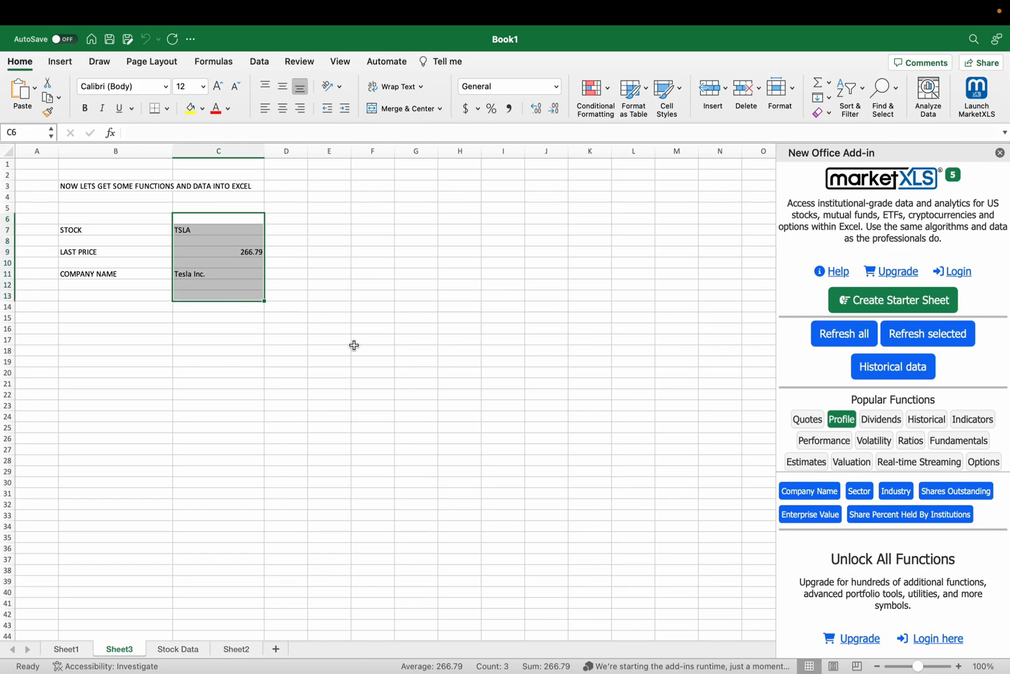
pyautogui.moveTo(366, 345)
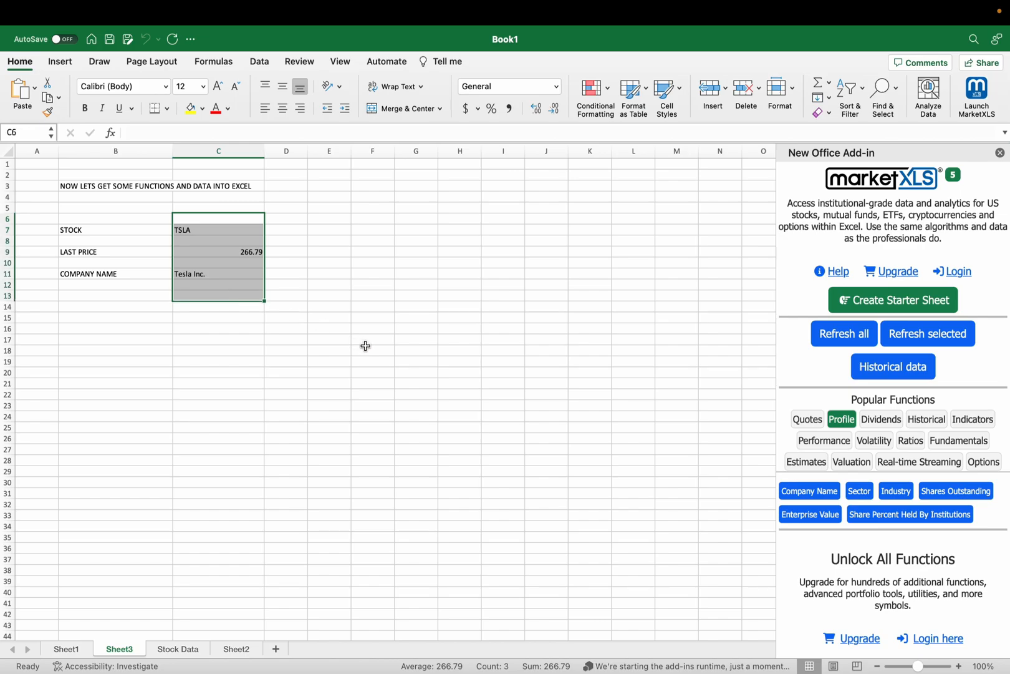
pyautogui.moveTo(640, 275)
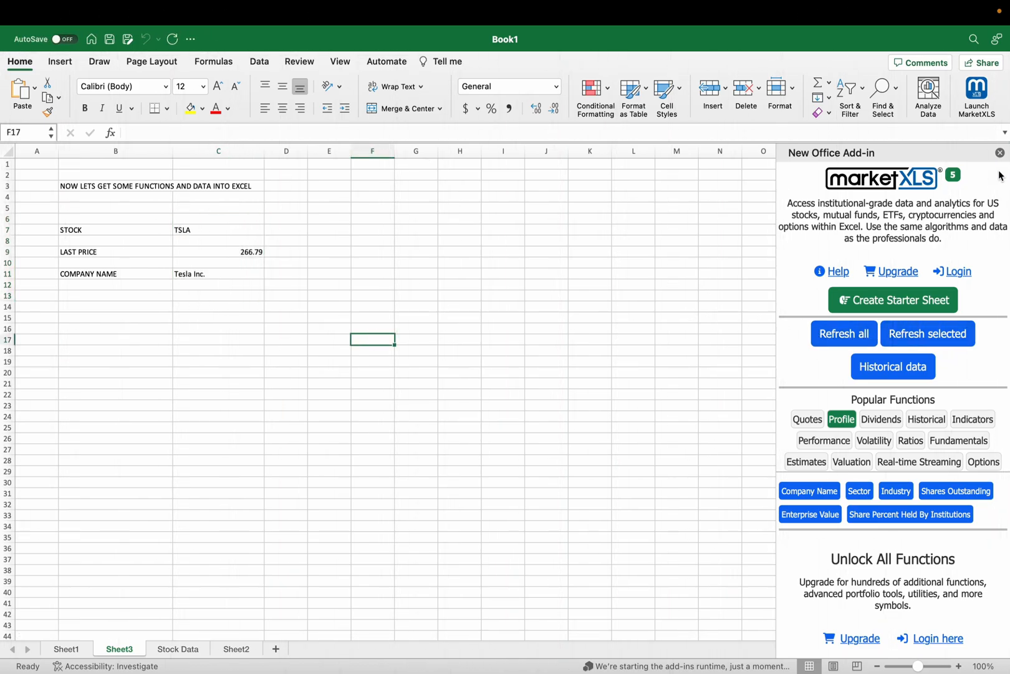
# - Close the MarketXLS task pane so the TSLA sheet fills the window
pyautogui.click(1001, 152)
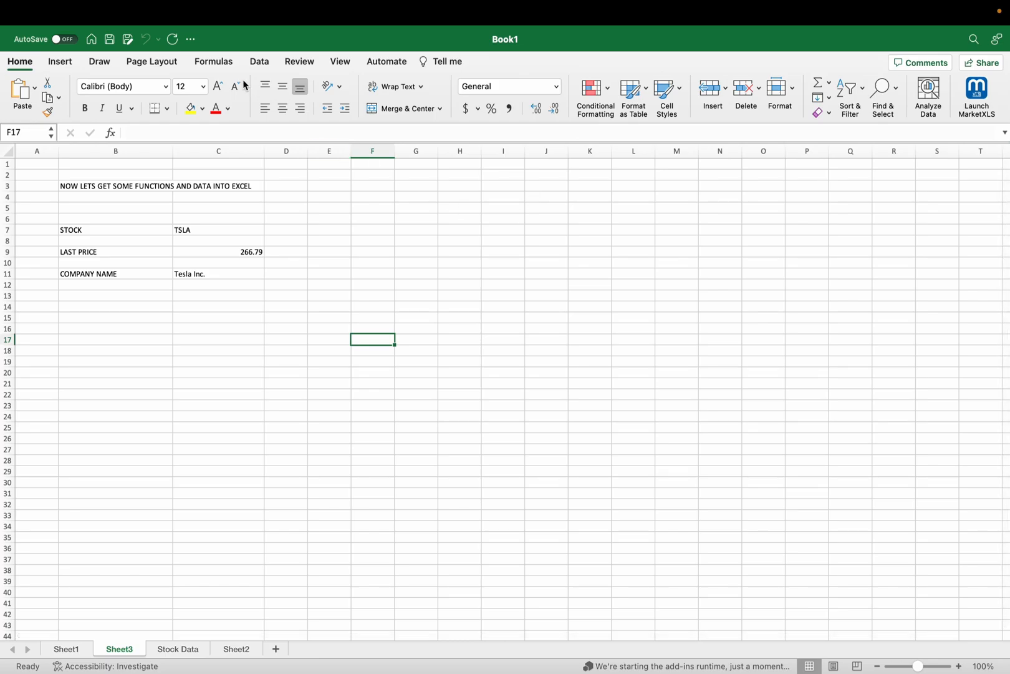
# - Add a blank Sheet4 and reopen the MarketXLS pane via Launch MarketXLS and My Add-ins
pyautogui.click(60, 61)
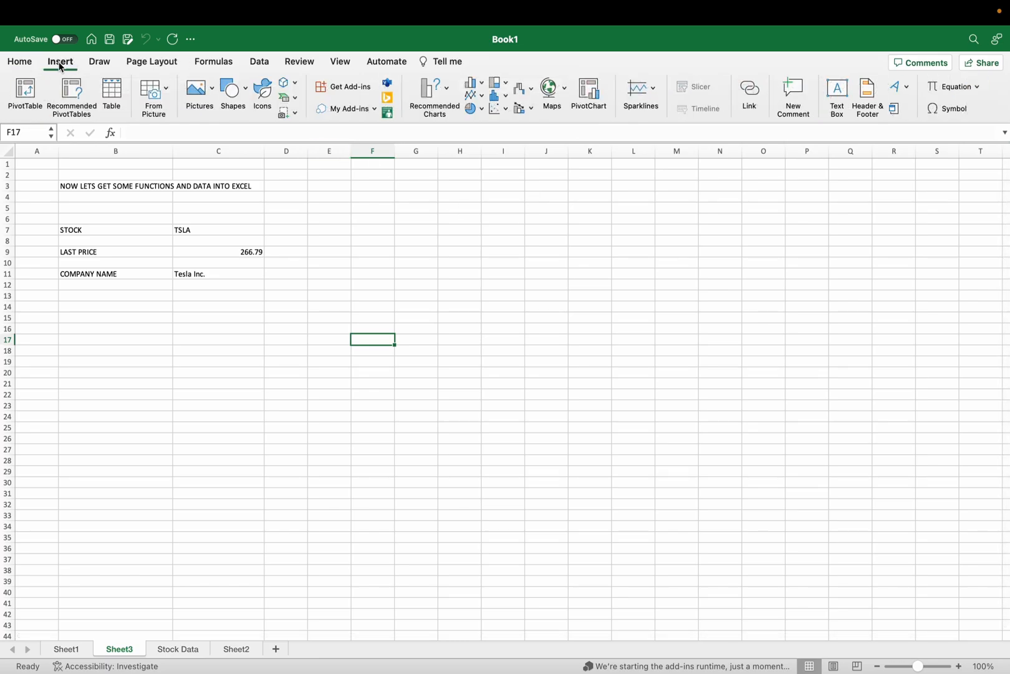
pyautogui.moveTo(283, 524)
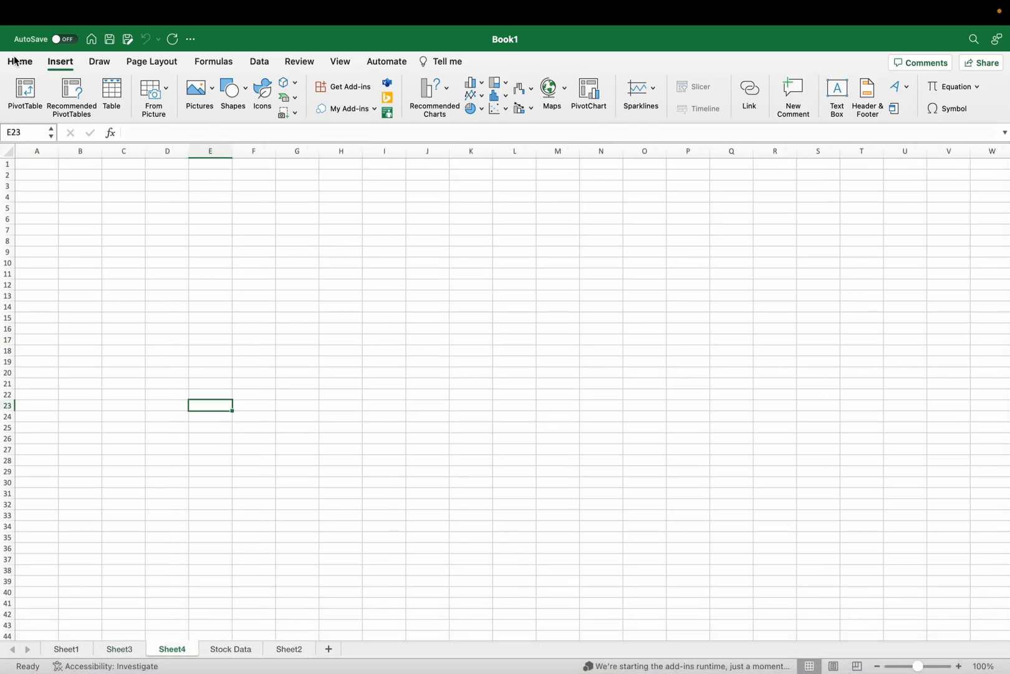
pyautogui.click(18, 61)
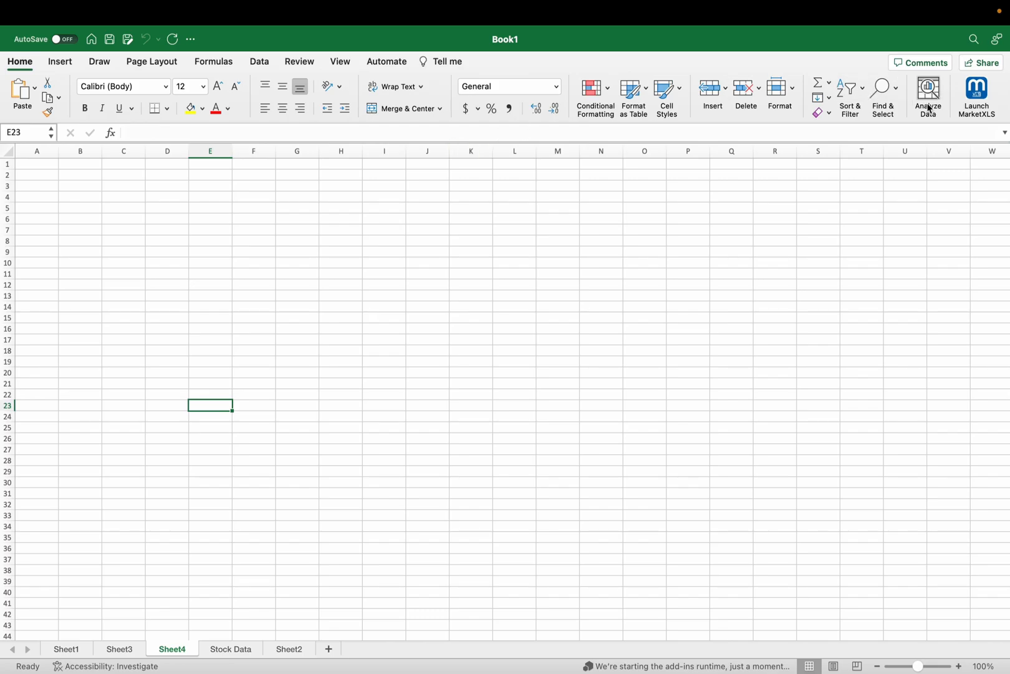
pyautogui.moveTo(965, 124)
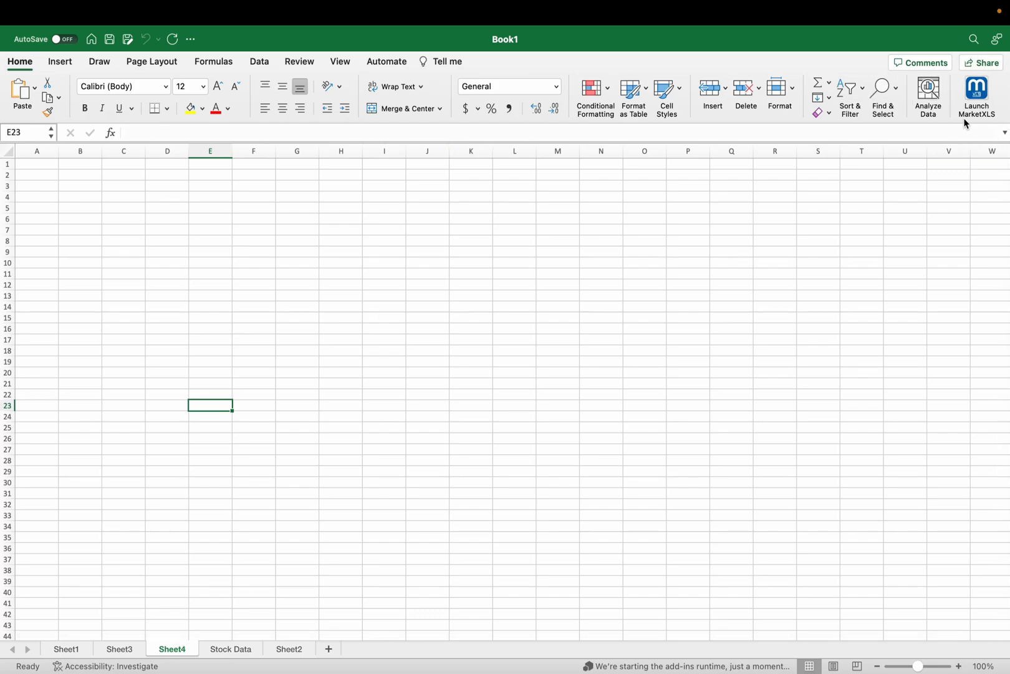
pyautogui.click(977, 94)
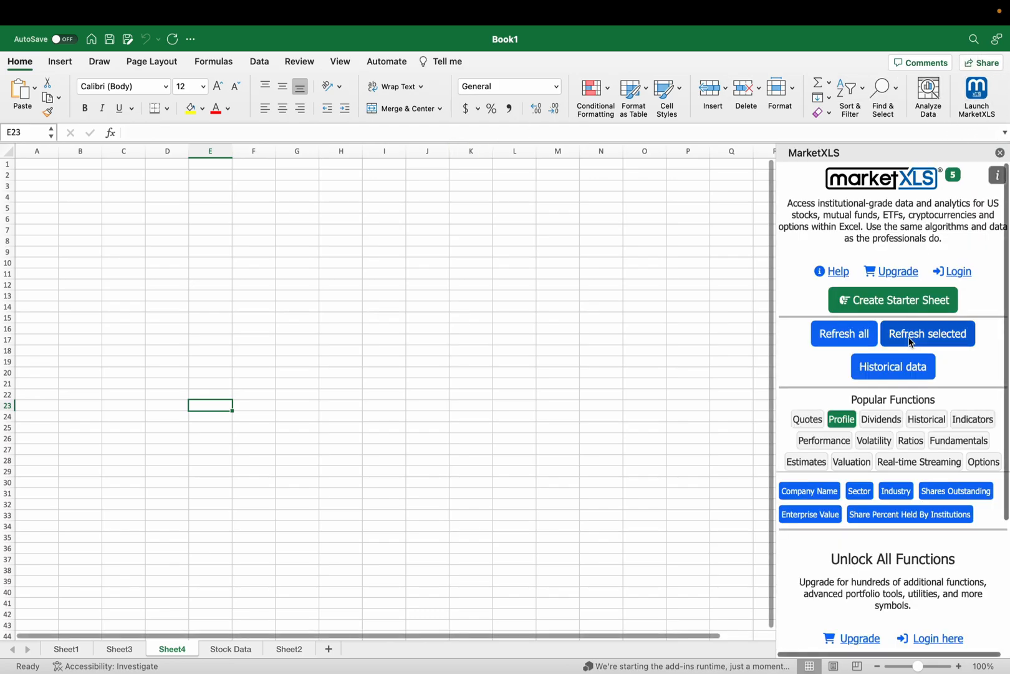
pyautogui.click(1000, 152)
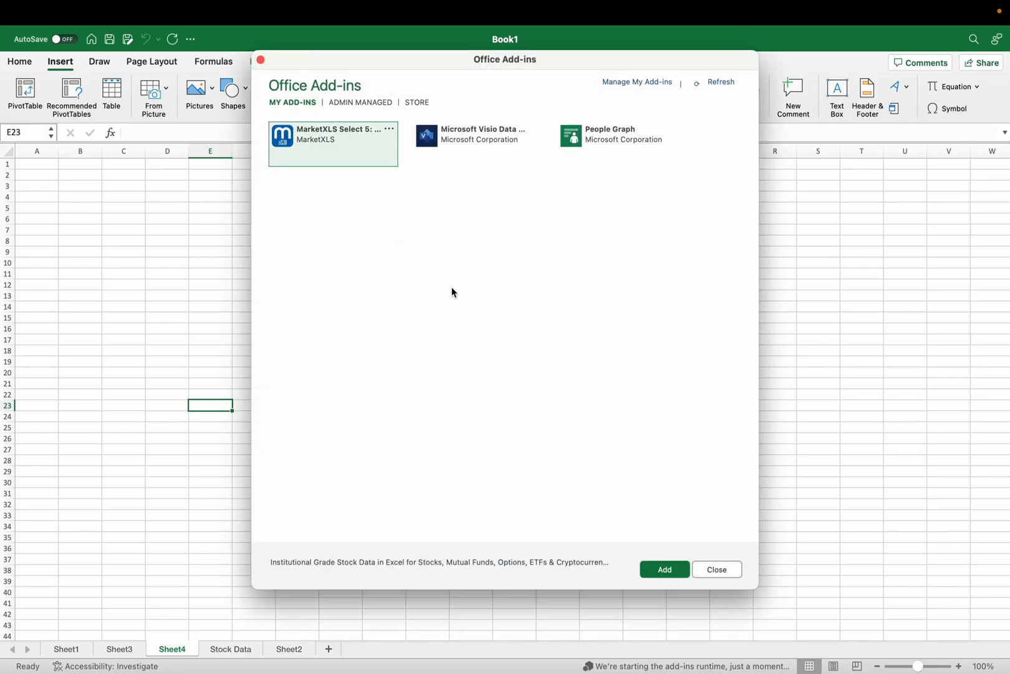
pyautogui.moveTo(331, 146)
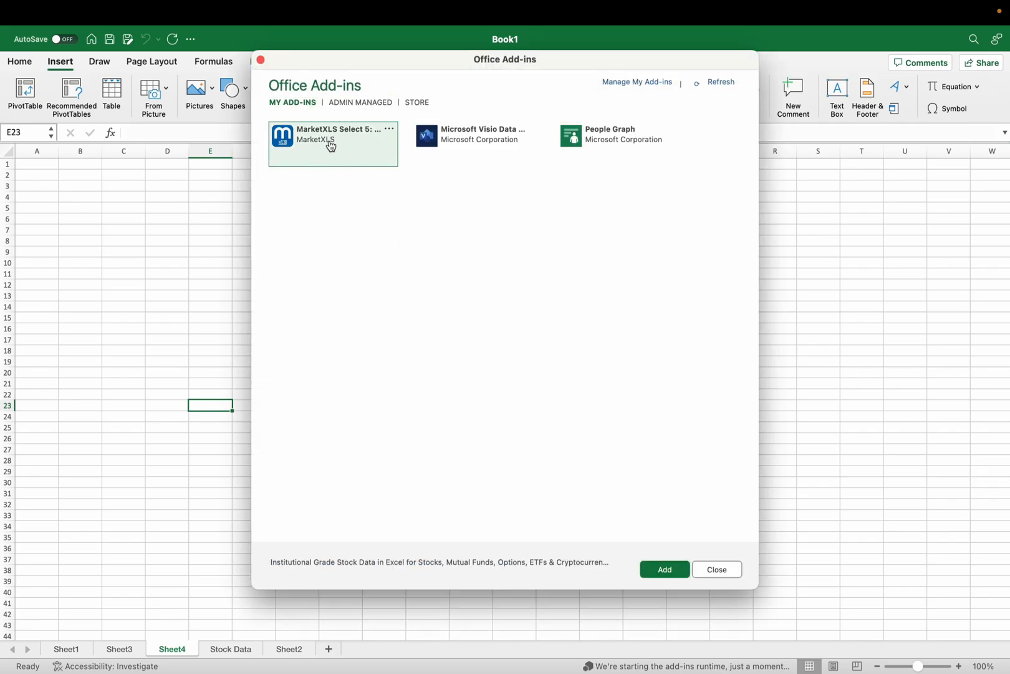
pyautogui.click(663, 569)
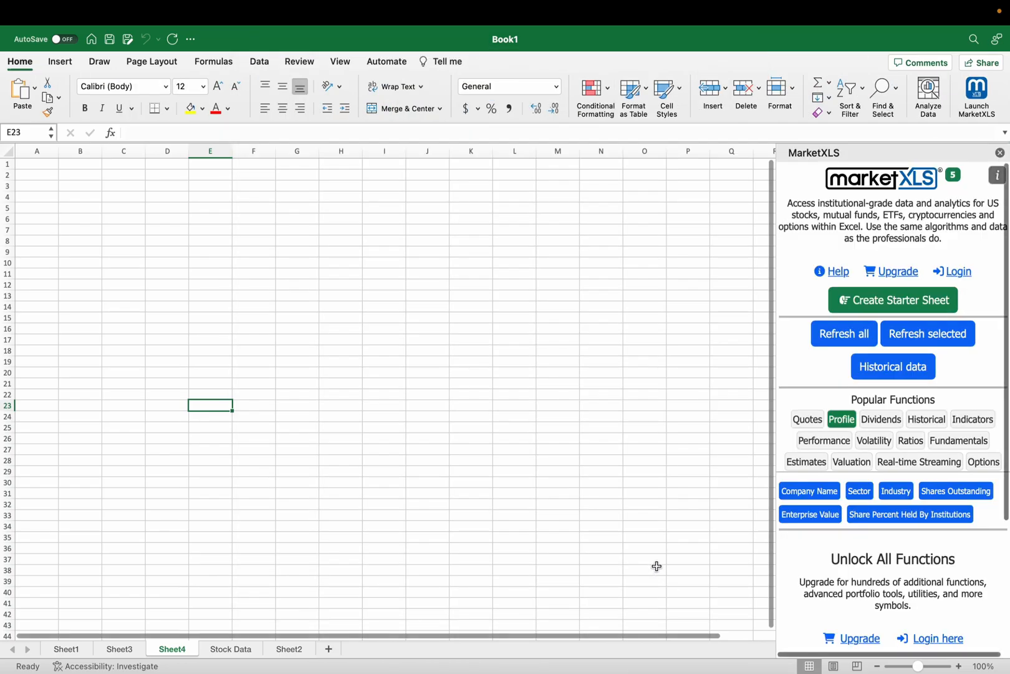